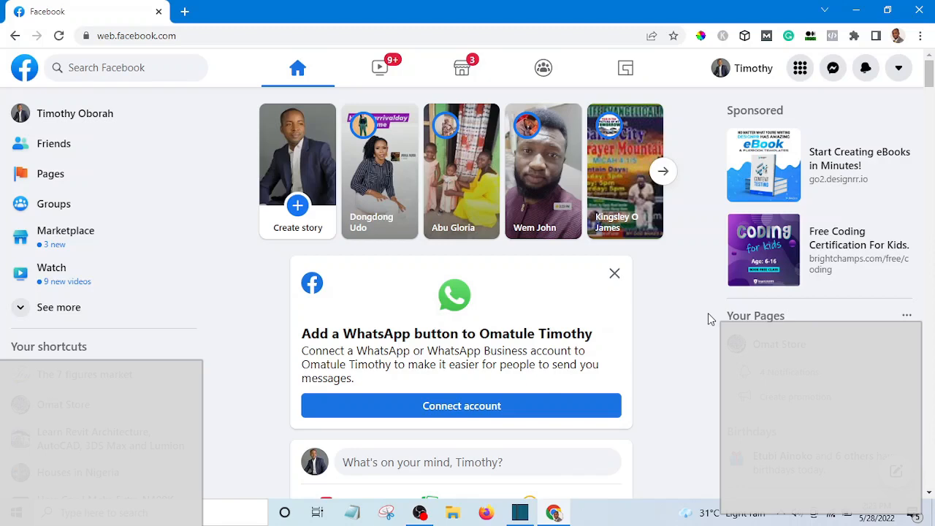
{"action": "mouse_move", "coordinate": [695, 306]}
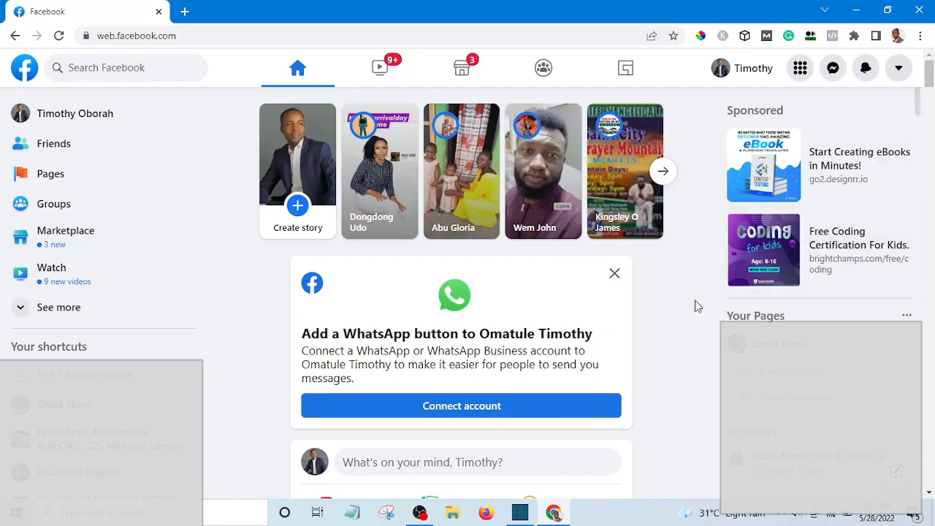
{"action": "mouse_move", "coordinate": [692, 322]}
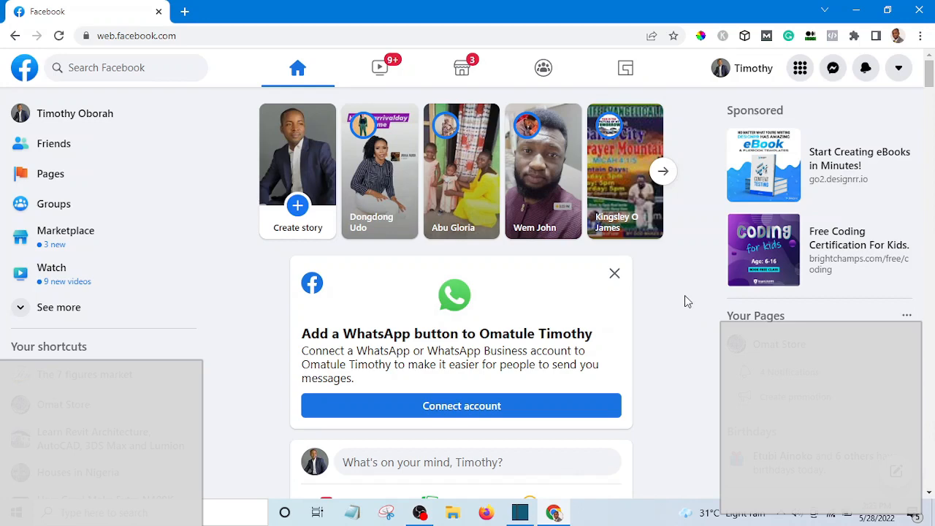
{"action": "mouse_move", "coordinate": [568, 265]}
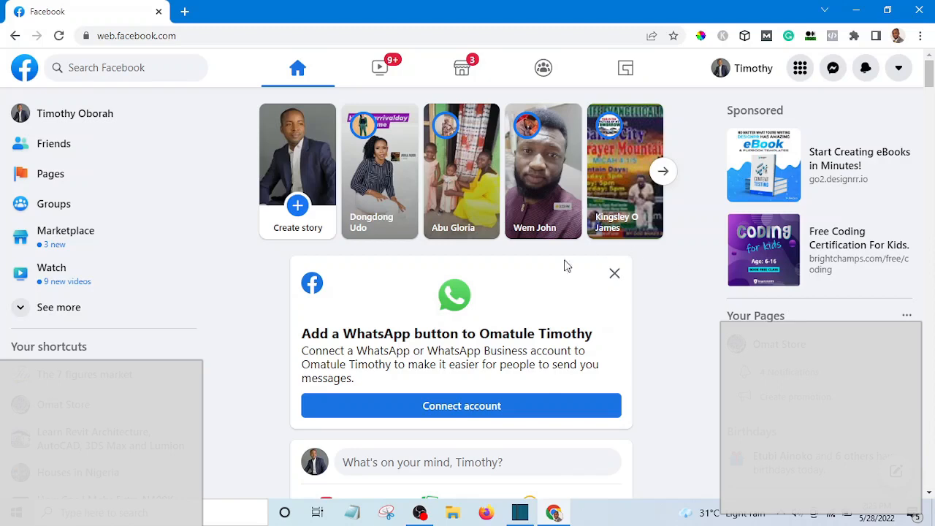
{"action": "mouse_move", "coordinate": [369, 346]}
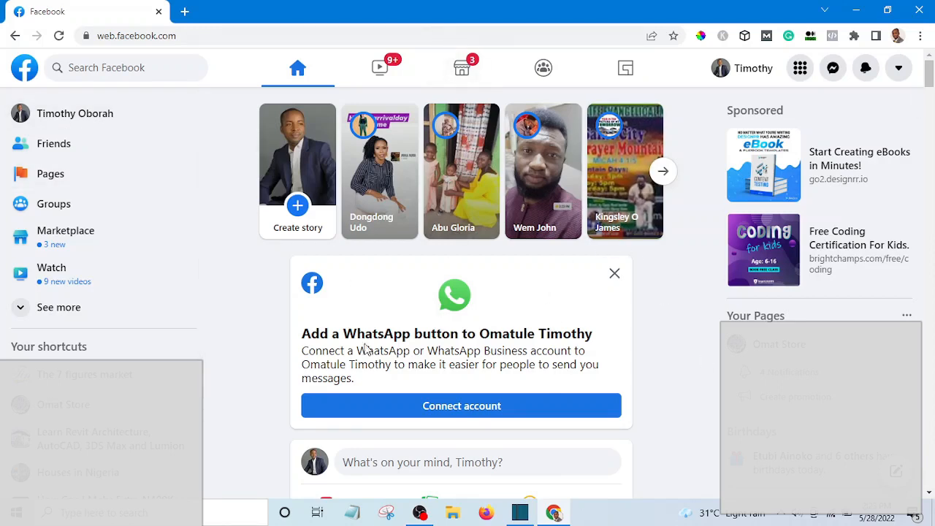
{"action": "mouse_move", "coordinate": [632, 368]}
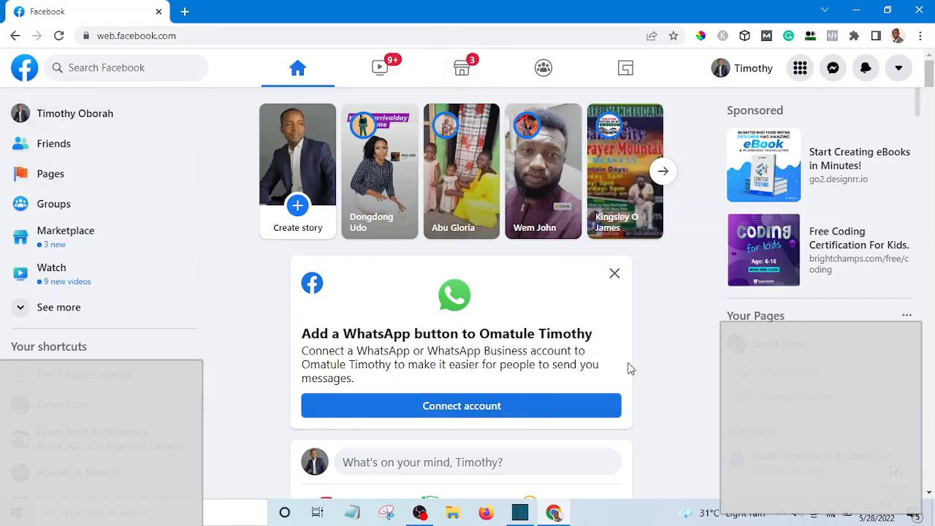
{"action": "mouse_move", "coordinate": [679, 307]}
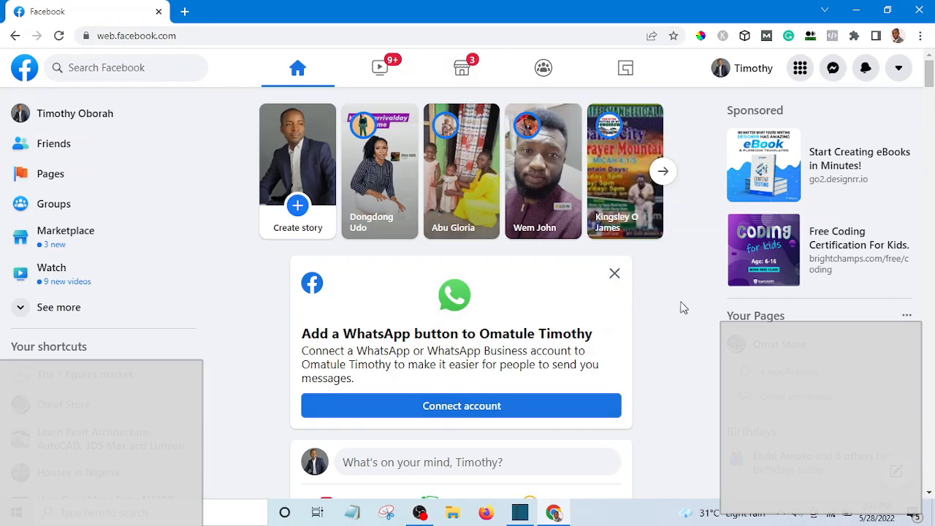
{"action": "mouse_move", "coordinate": [201, 277]}
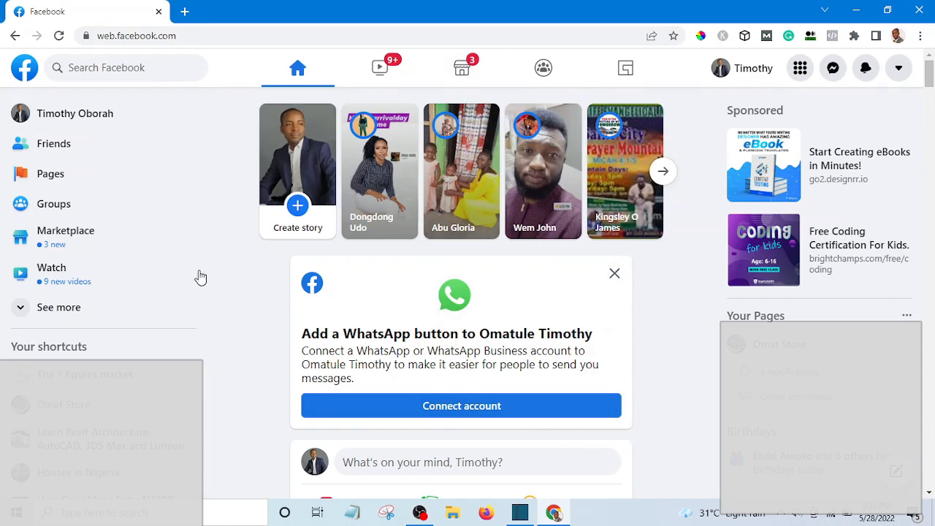
{"action": "mouse_move", "coordinate": [647, 312]}
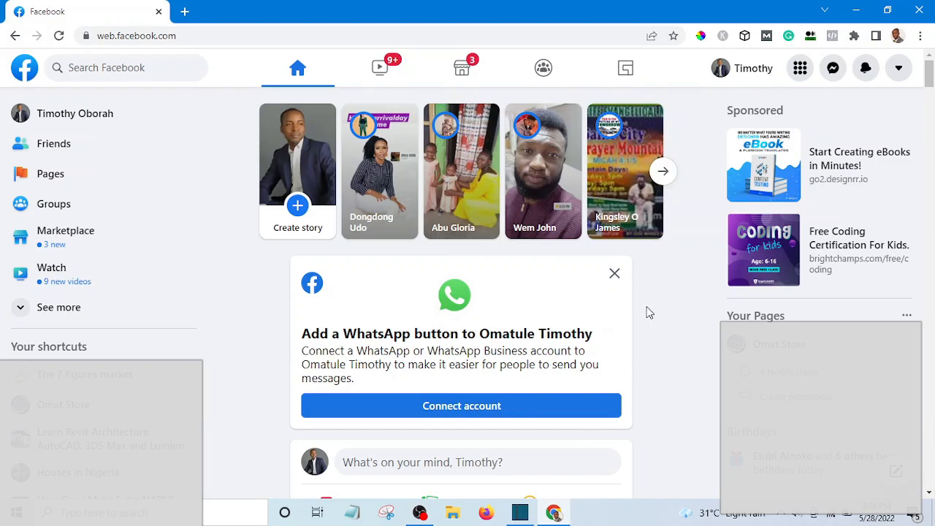
{"action": "mouse_move", "coordinate": [702, 302]}
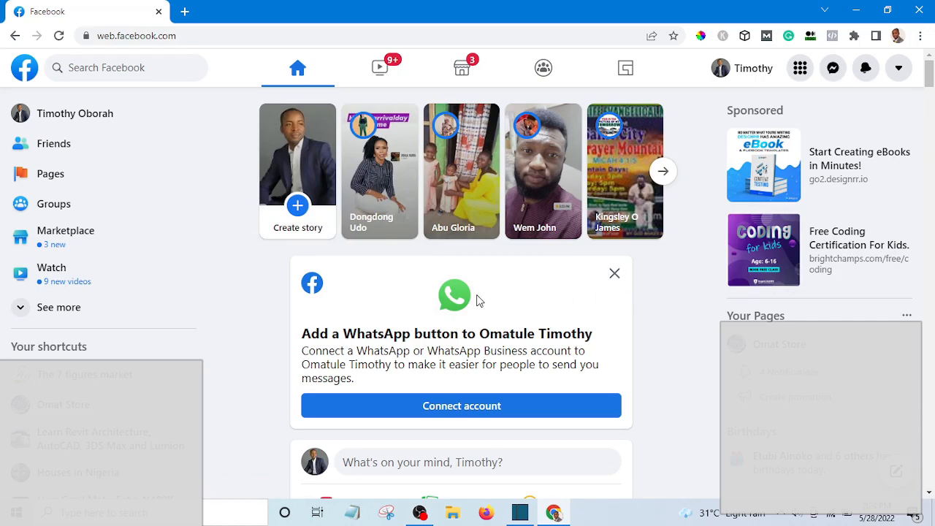
{"action": "mouse_move", "coordinate": [147, 188]}
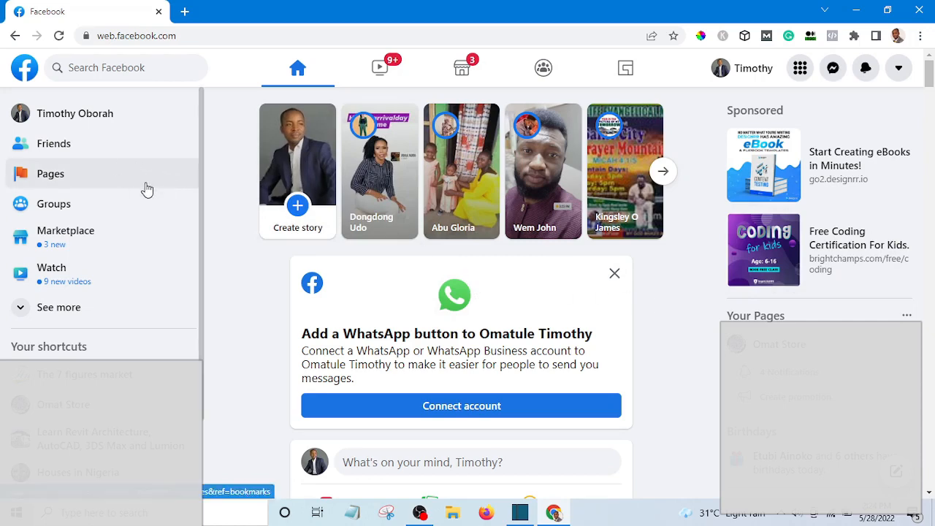
{"action": "mouse_move", "coordinate": [145, 203]}
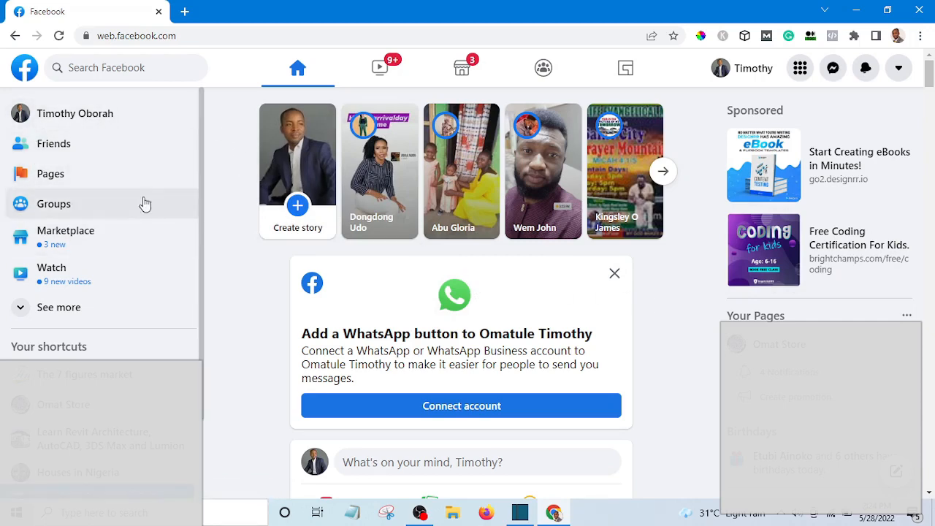
{"action": "mouse_move", "coordinate": [120, 156]}
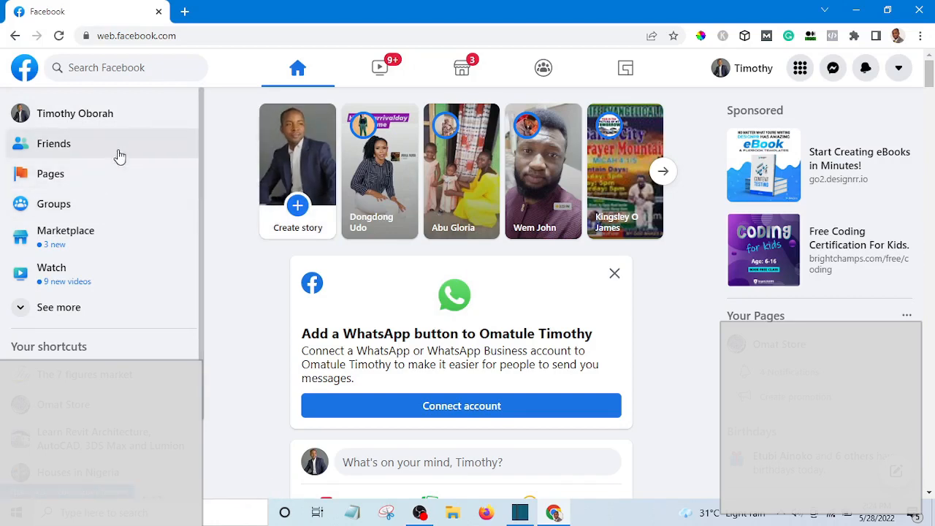
{"action": "mouse_move", "coordinate": [162, 239]}
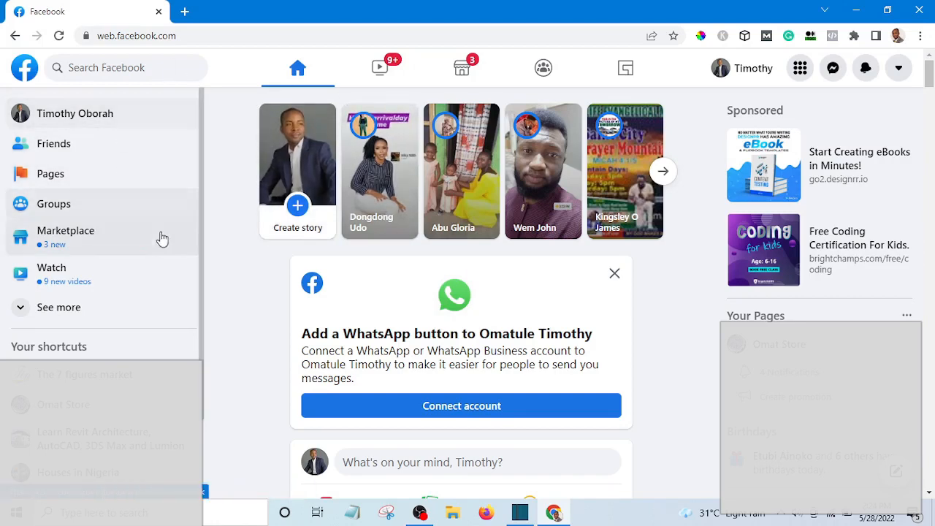
{"action": "mouse_move", "coordinate": [763, 254]}
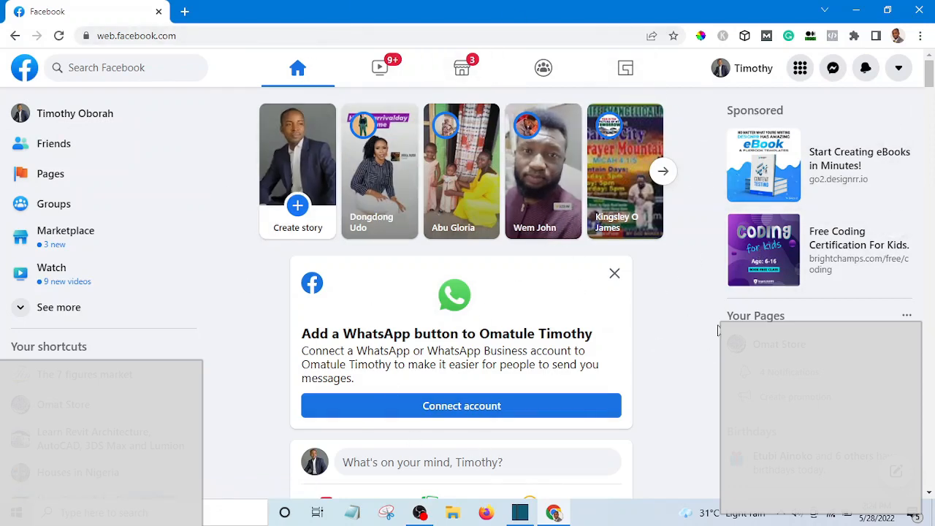
{"action": "mouse_move", "coordinate": [88, 143]}
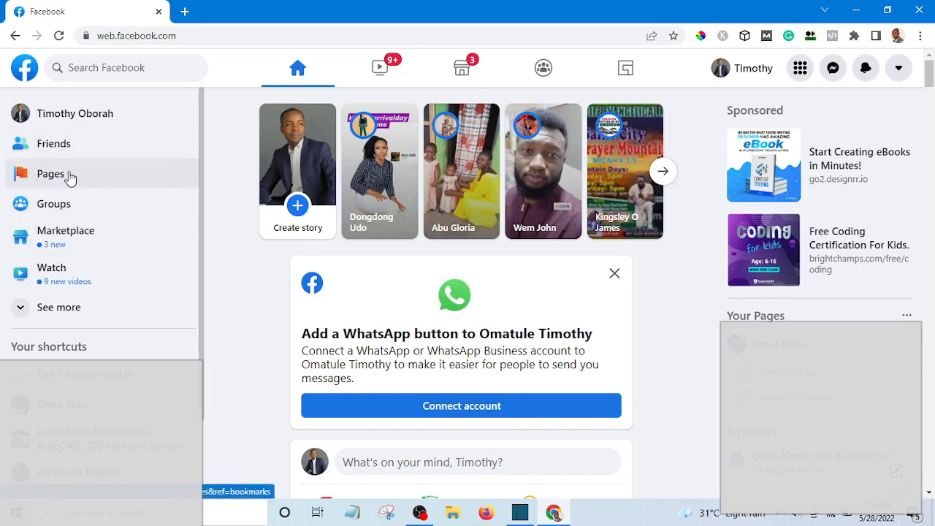
{"action": "mouse_move", "coordinate": [174, 165]}
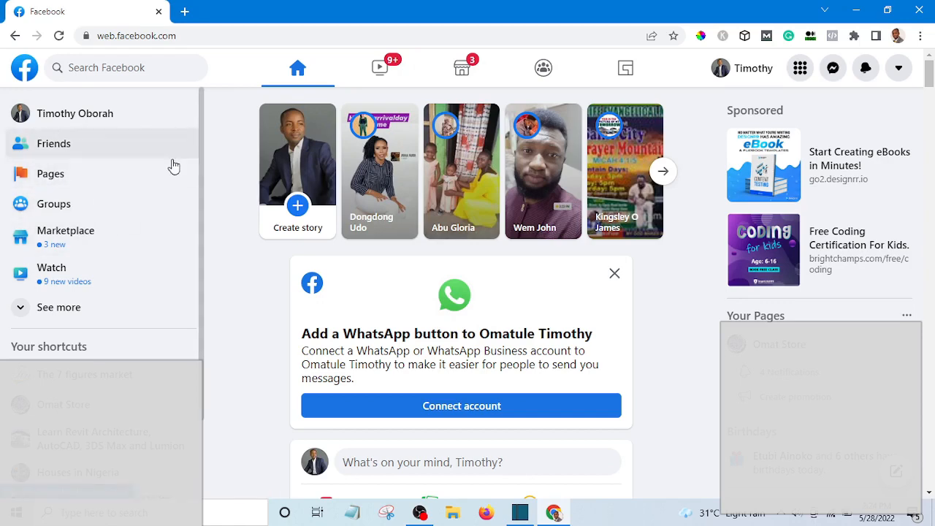
{"action": "mouse_move", "coordinate": [50, 173]}
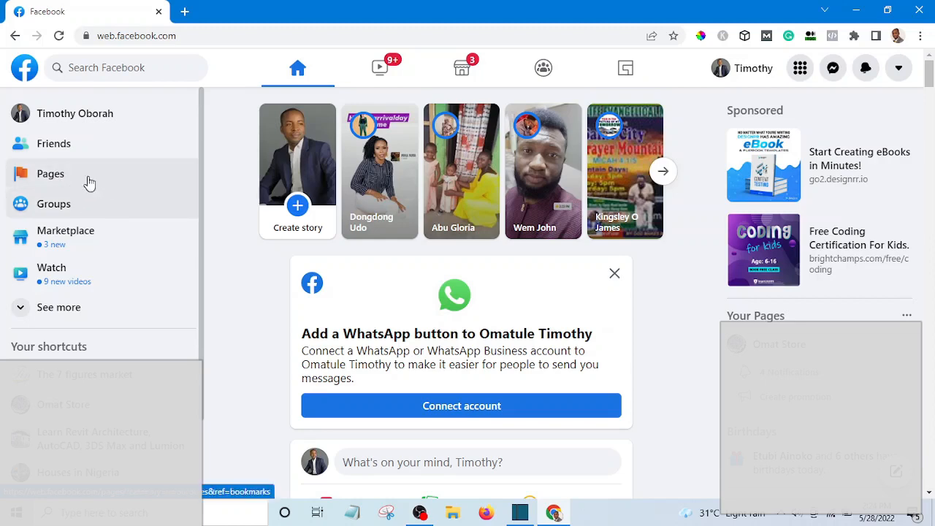
From the Pages sidebar section, start creating a new Facebook Page.
{"action": "left_click", "coordinate": [50, 173]}
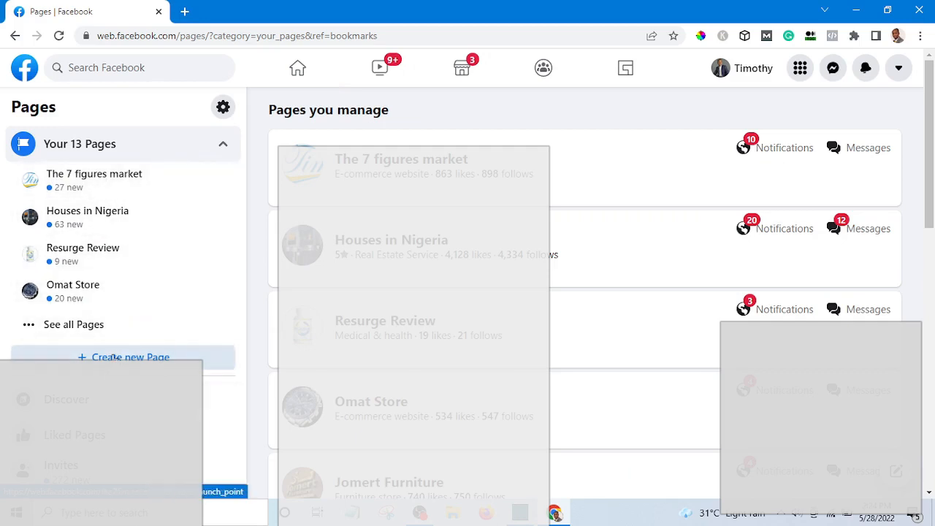
{"action": "left_click", "coordinate": [130, 358]}
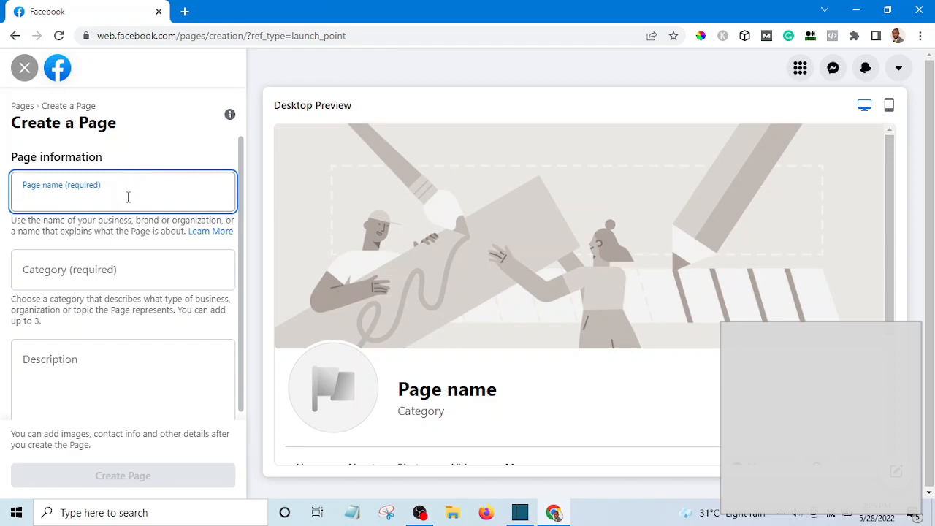
Close the empty Category suggestions and focus the required Page name field.
{"action": "left_click", "coordinate": [123, 269]}
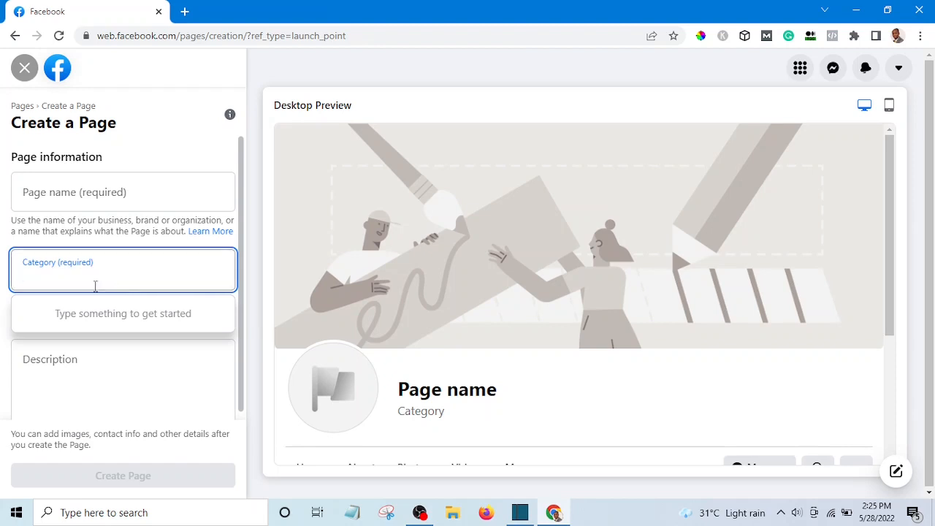
{"action": "mouse_move", "coordinate": [78, 274]}
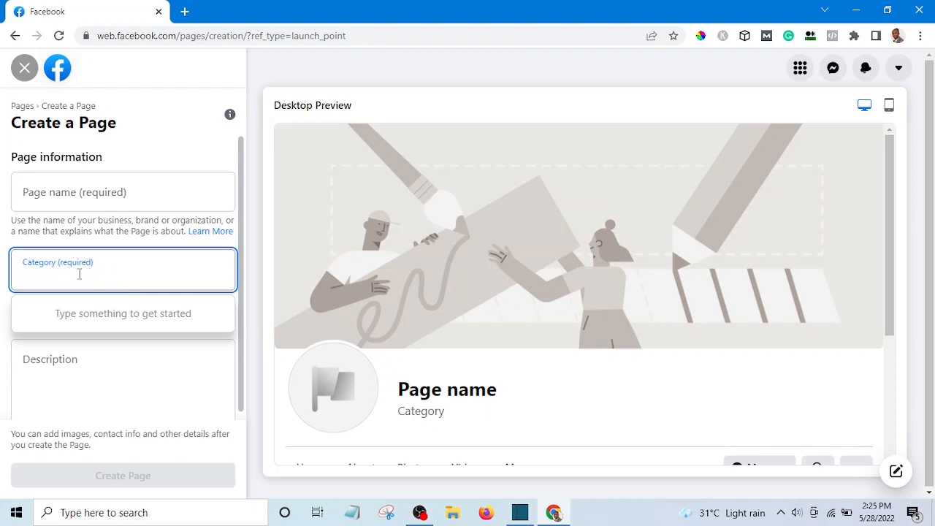
{"action": "mouse_move", "coordinate": [4, 230]}
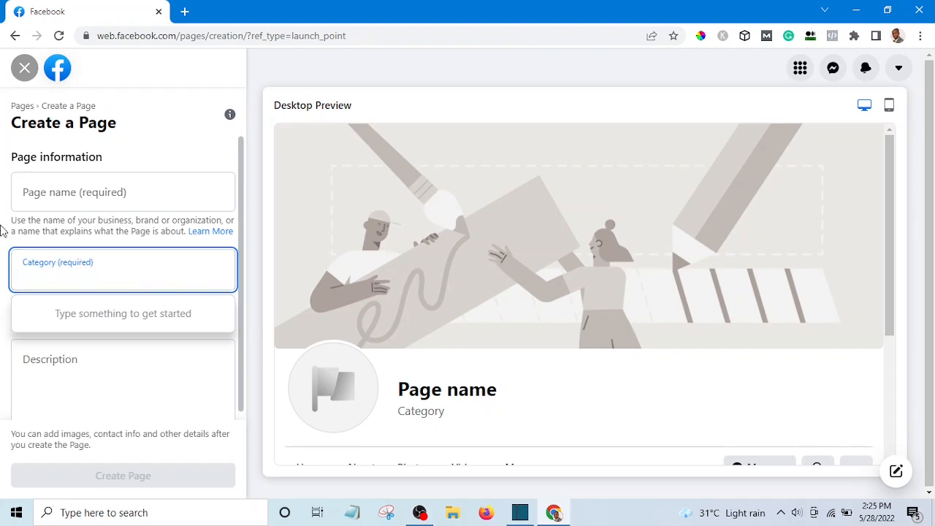
{"action": "left_click", "coordinate": [122, 276]}
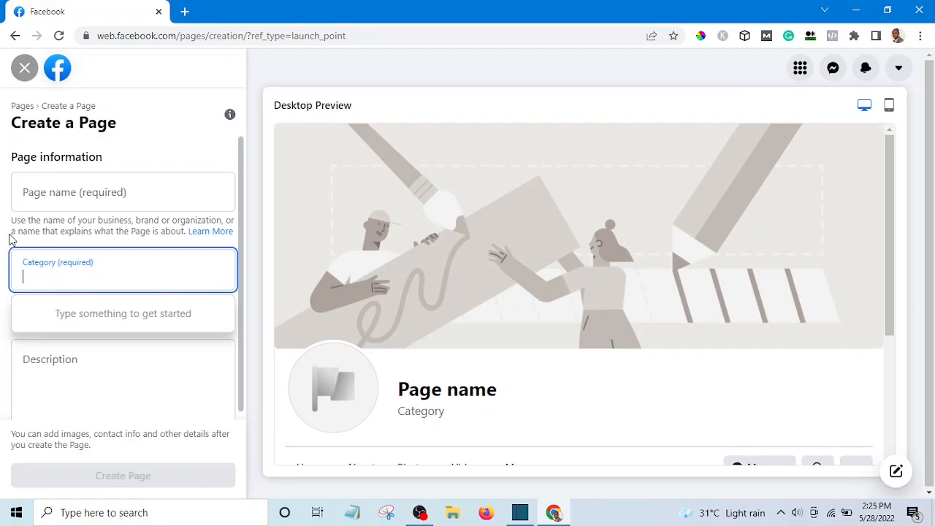
{"action": "left_click", "coordinate": [123, 191]}
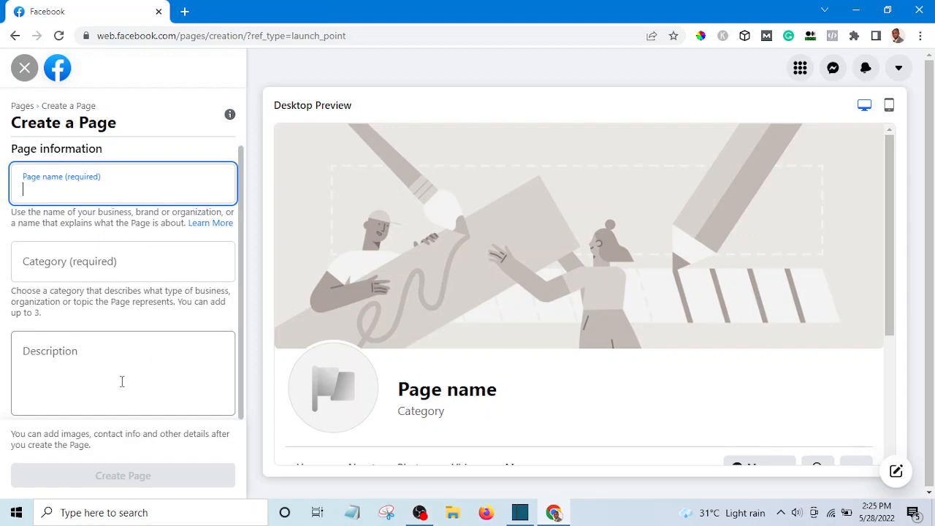
{"action": "scroll", "scroll_direction": "down", "scroll_amount": 3}
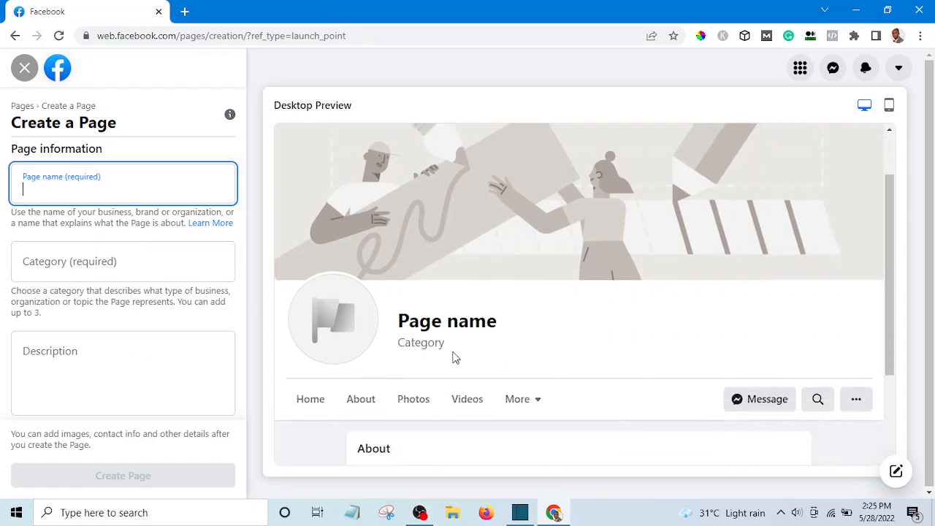
{"action": "scroll", "scroll_direction": "down", "scroll_amount": 3}
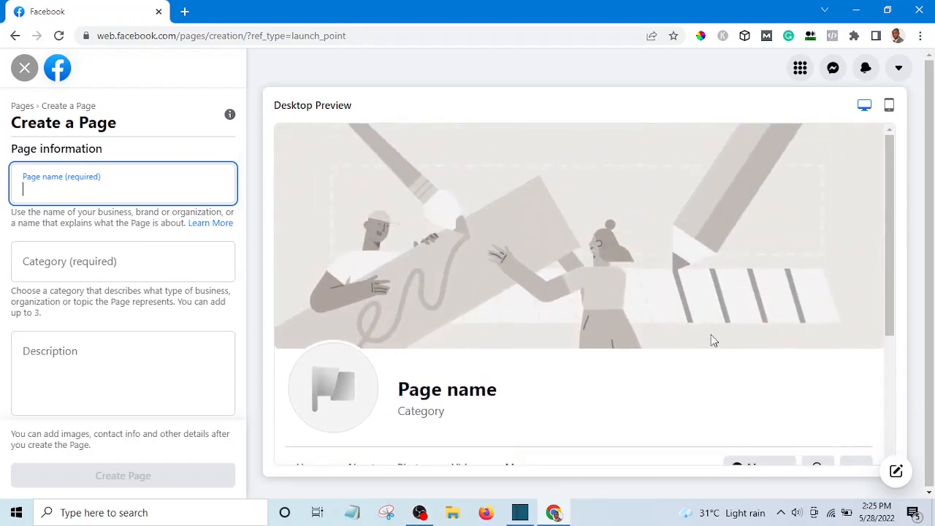
{"action": "mouse_move", "coordinate": [470, 318]}
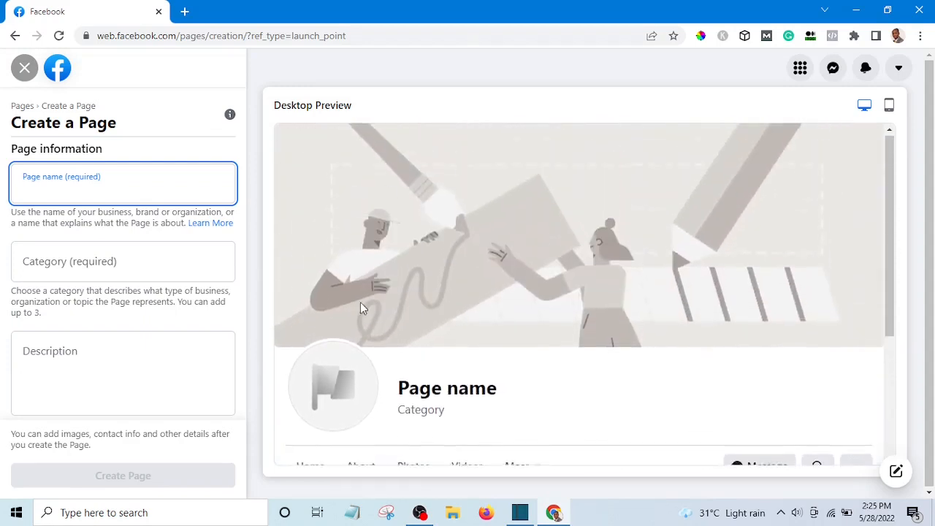
{"action": "scroll", "scroll_direction": "down", "scroll_amount": 3}
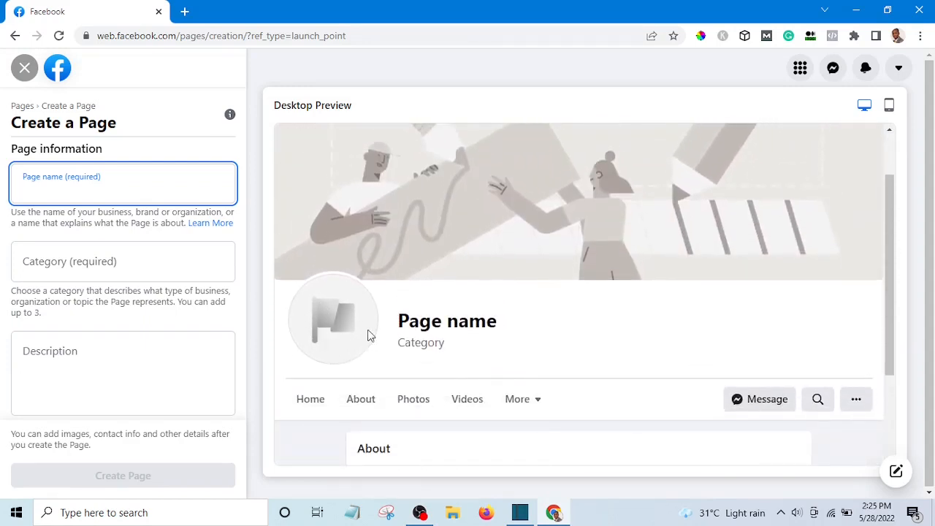
{"action": "mouse_move", "coordinate": [422, 330]}
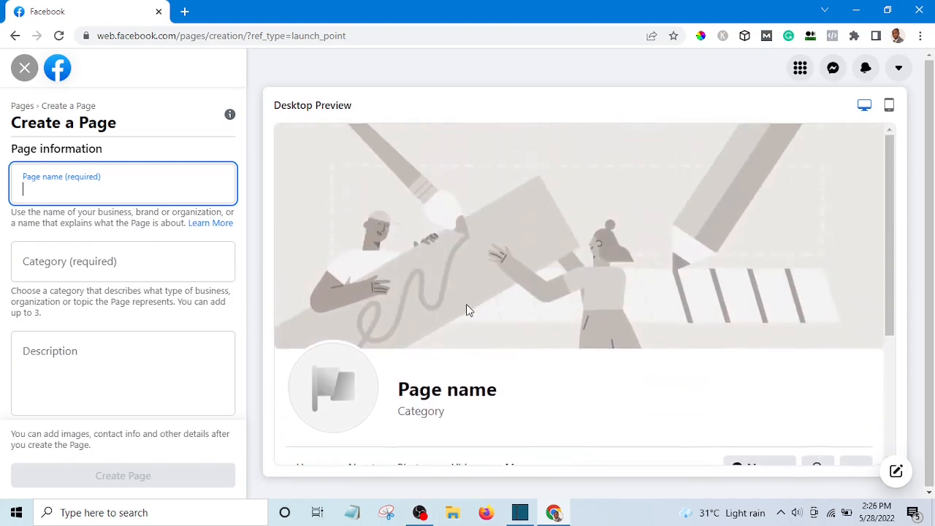
{"action": "mouse_move", "coordinate": [727, 358]}
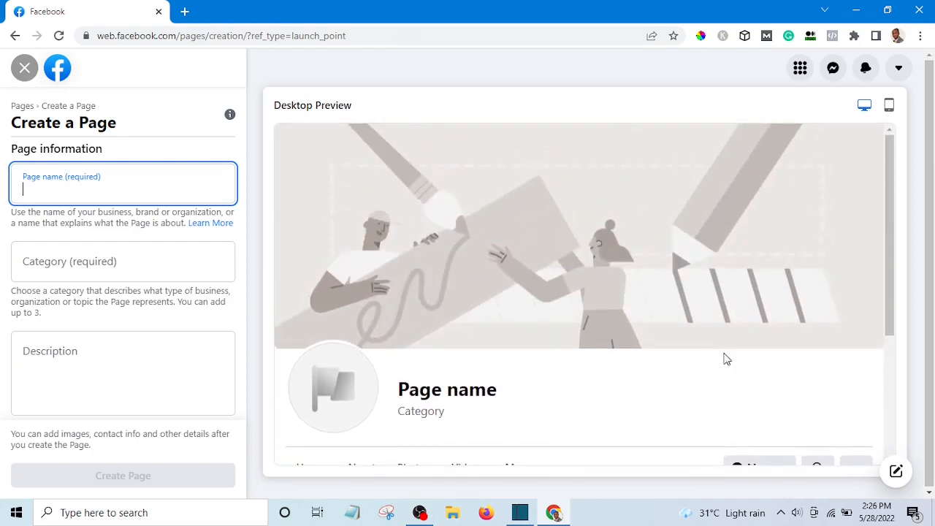
{"action": "mouse_move", "coordinate": [665, 328]}
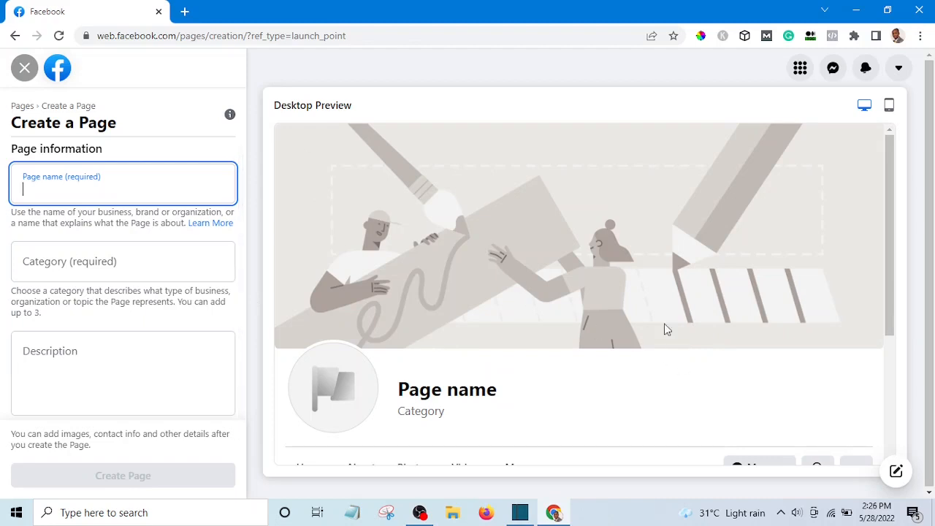
{"action": "mouse_move", "coordinate": [880, 208]}
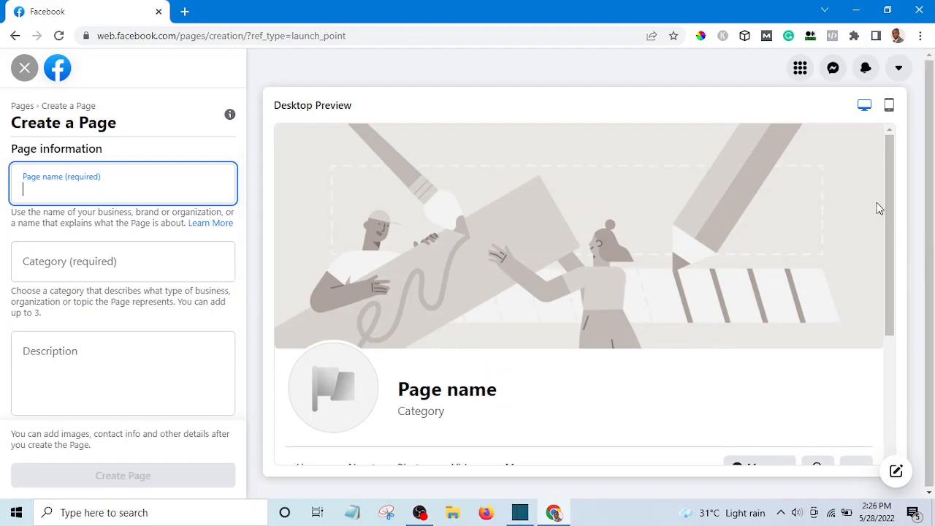
{"action": "scroll", "scroll_direction": "down", "scroll_amount": 3}
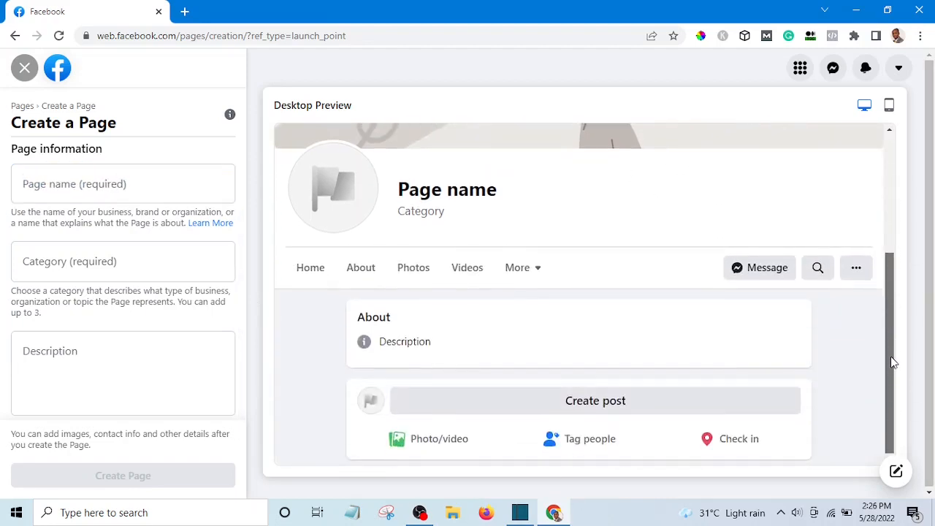
{"action": "scroll", "scroll_direction": "up", "scroll_amount": 3}
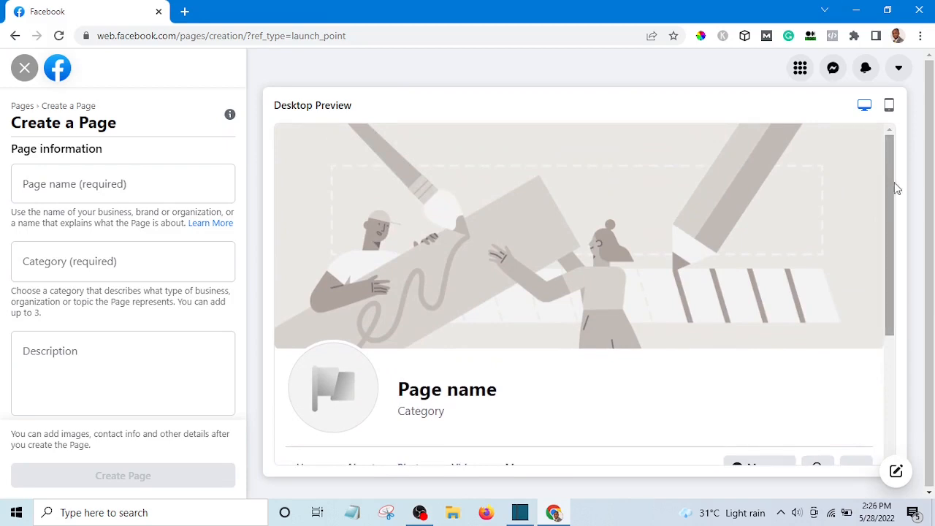
{"action": "scroll", "scroll_direction": "down", "scroll_amount": 3}
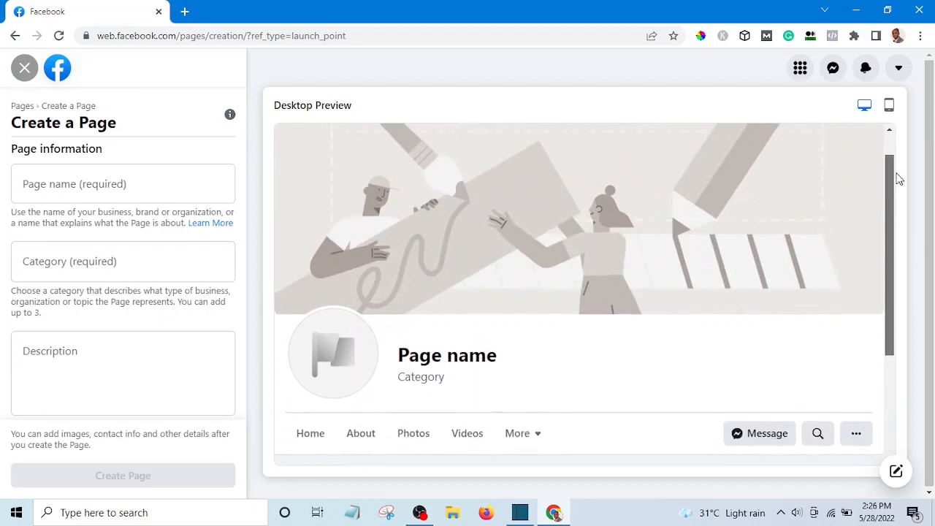
{"action": "scroll", "scroll_direction": "down", "scroll_amount": 3}
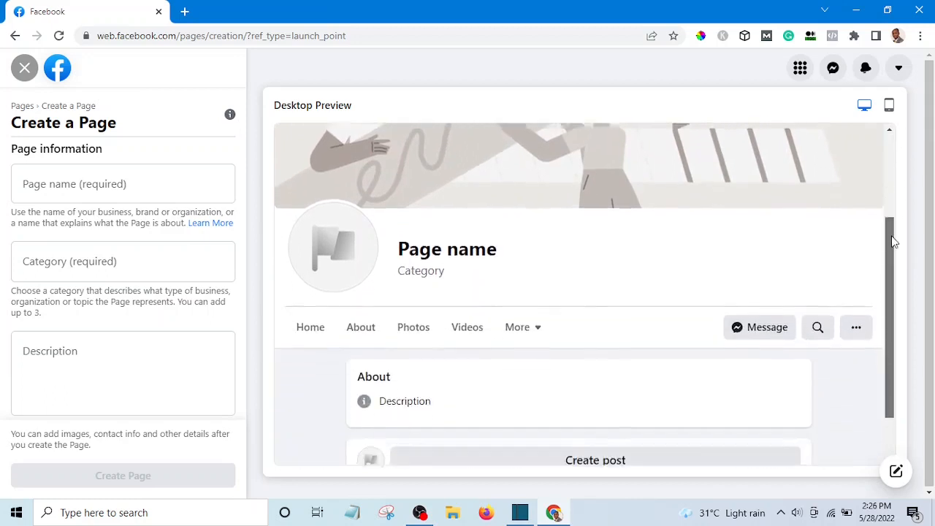
{"action": "scroll", "scroll_direction": "up", "scroll_amount": 3}
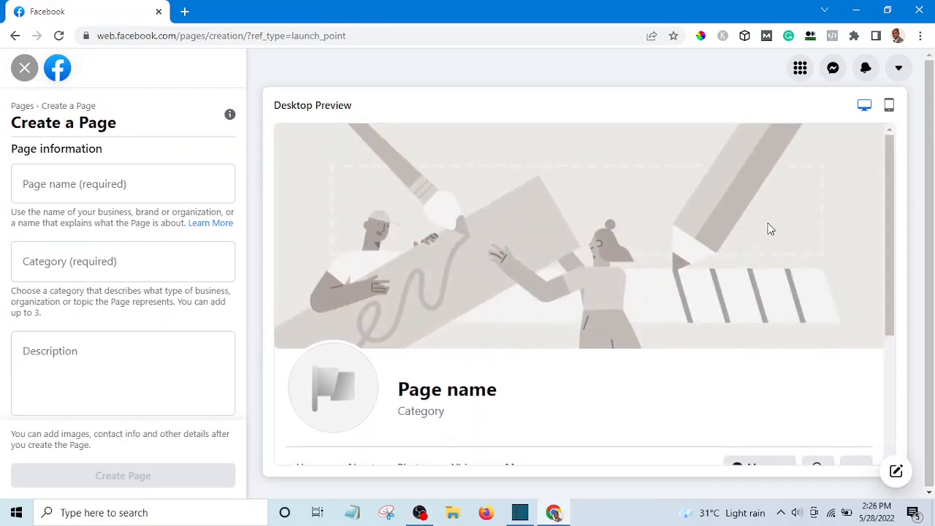
{"action": "mouse_move", "coordinate": [360, 233]}
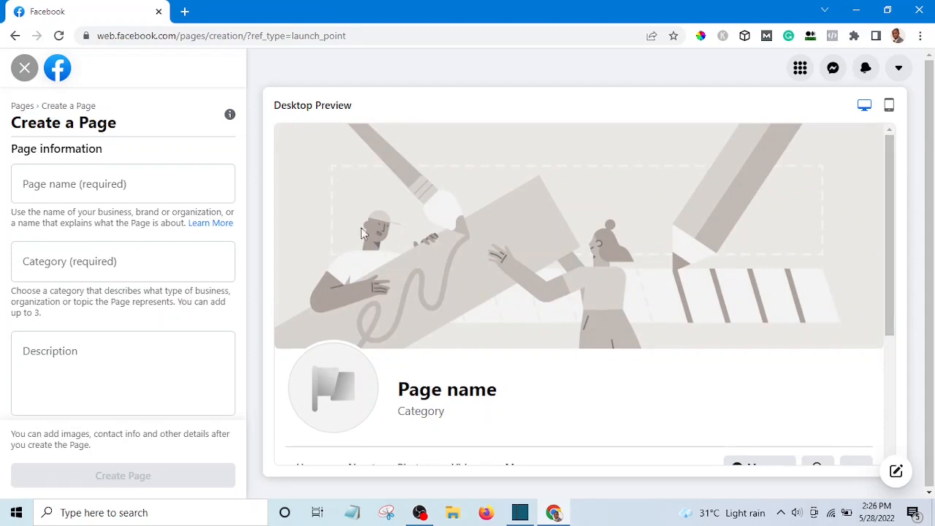
{"action": "mouse_move", "coordinate": [641, 278]}
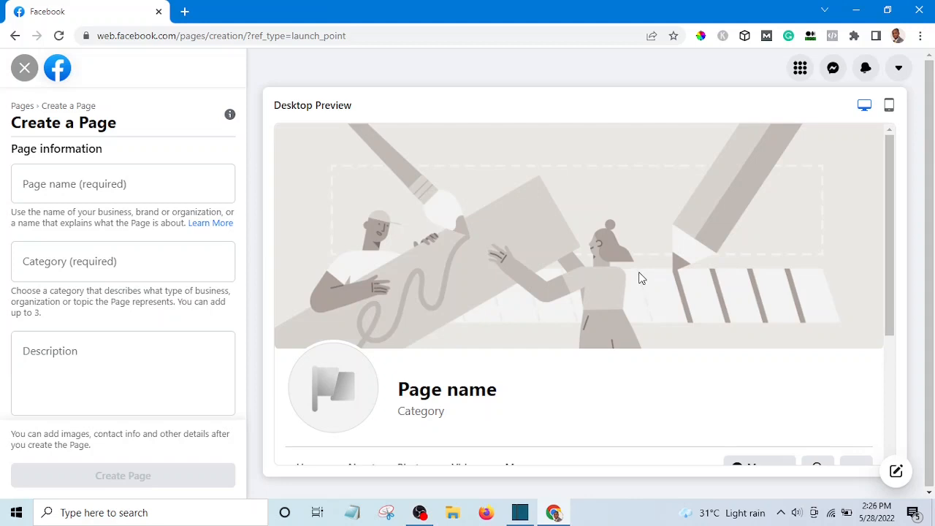
{"action": "mouse_move", "coordinate": [844, 223]}
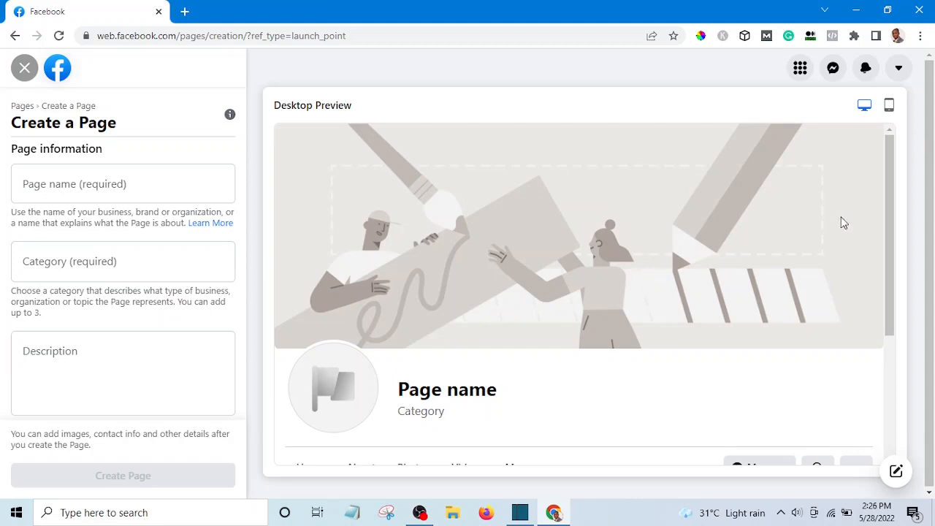